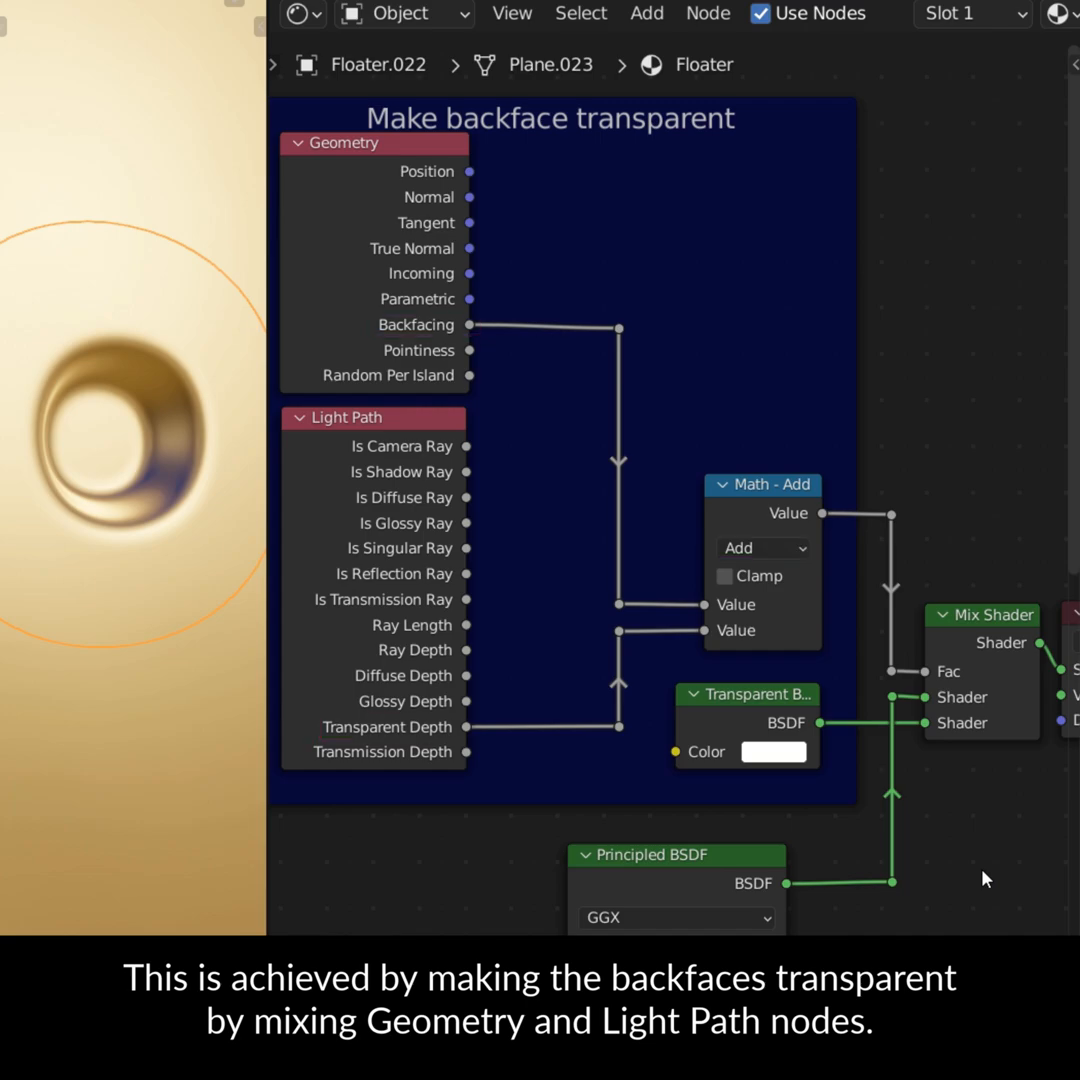
- Move the round floater decal and snap it flush onto the red object's surface
click(924, 914)
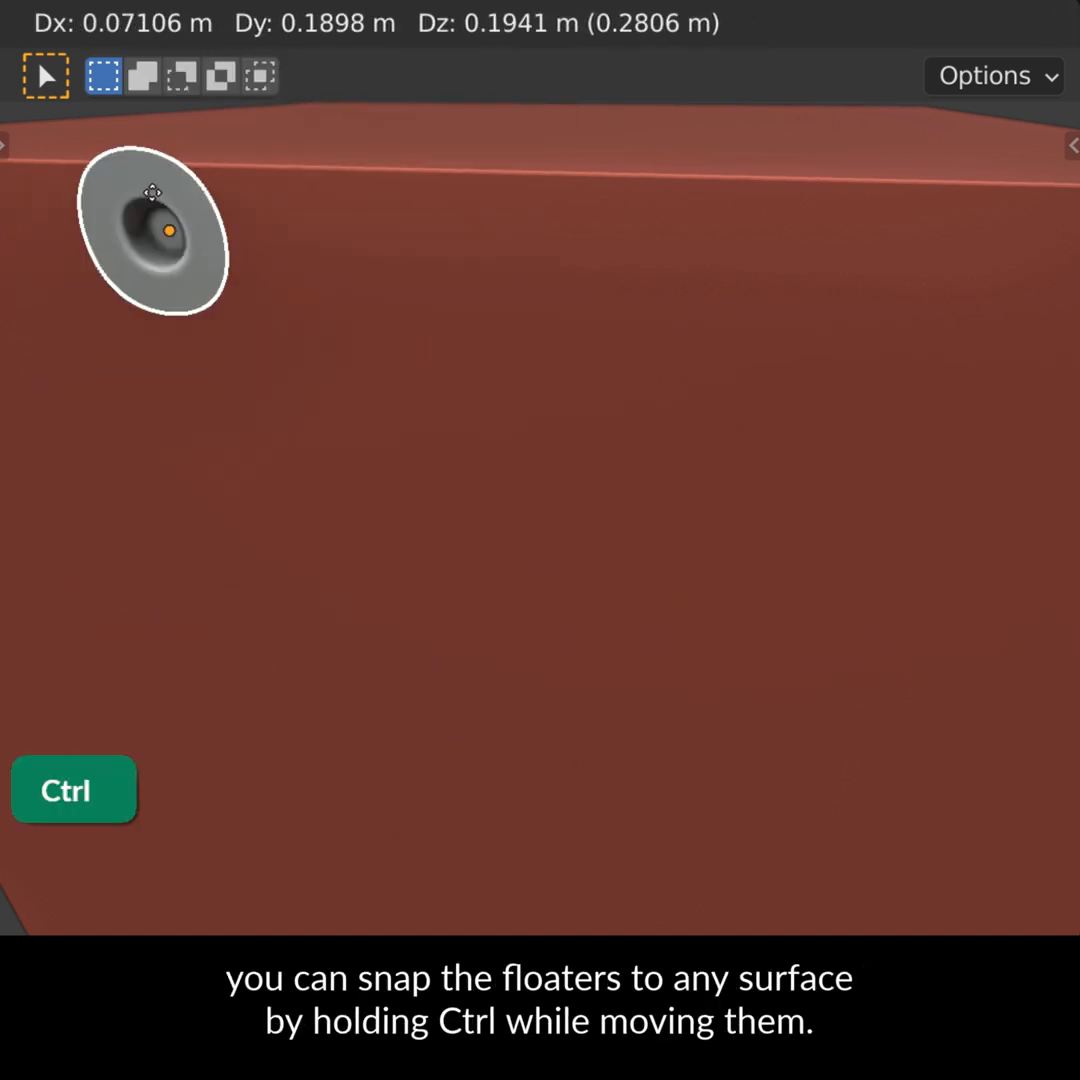
drag(150, 230, 700, 570)
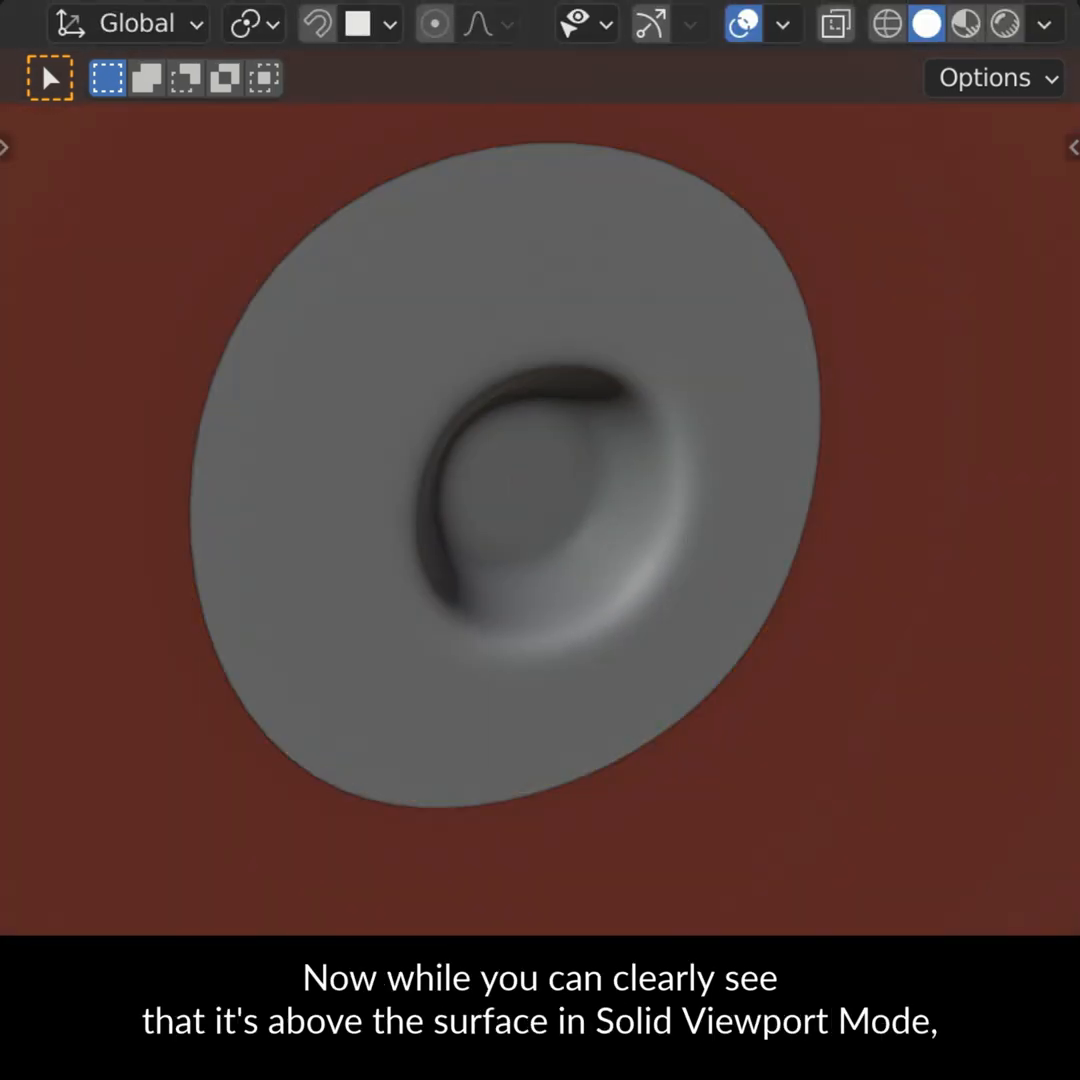
- Switch the viewport to Cycles rendered shading so the floater blends into the surface
click(1004, 24)
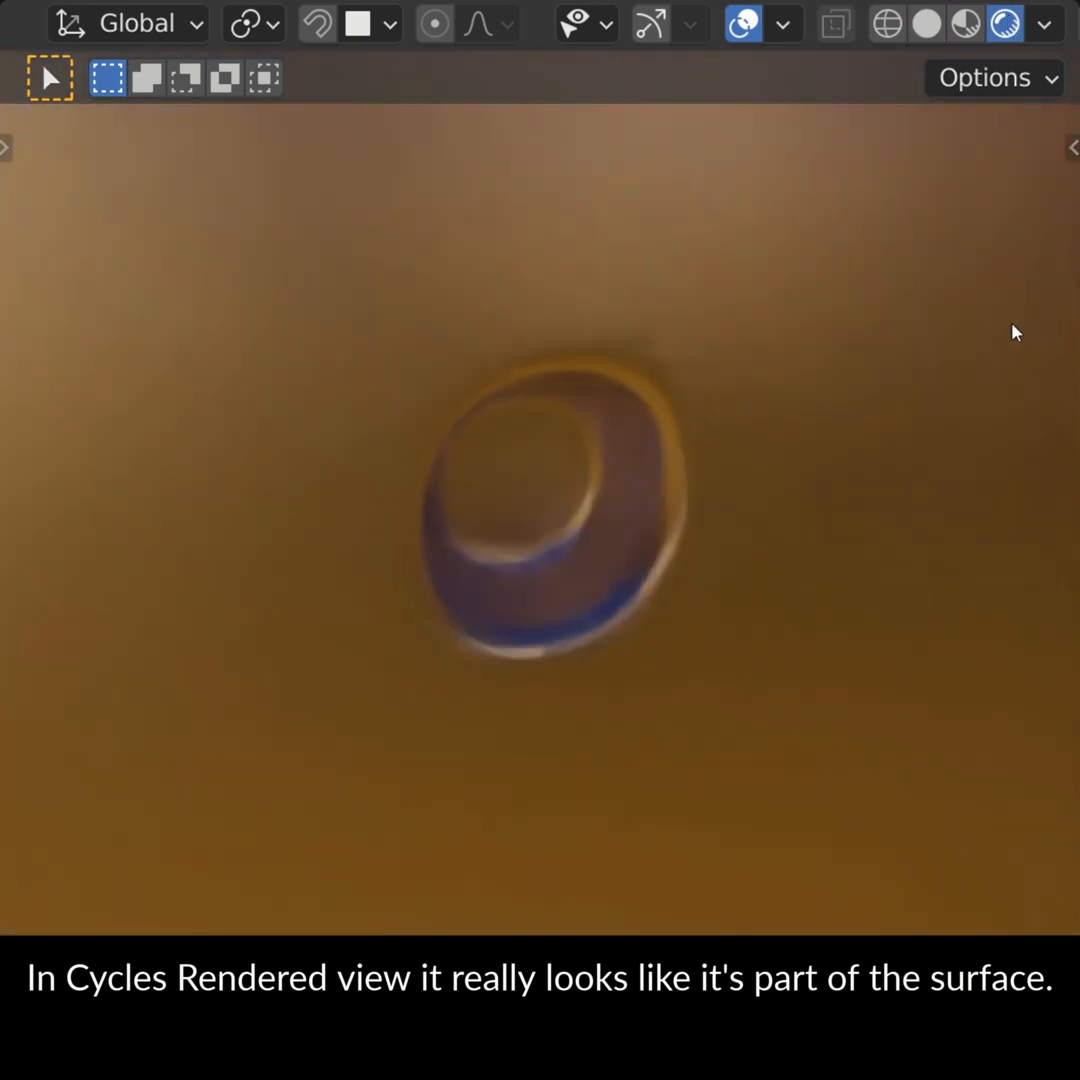